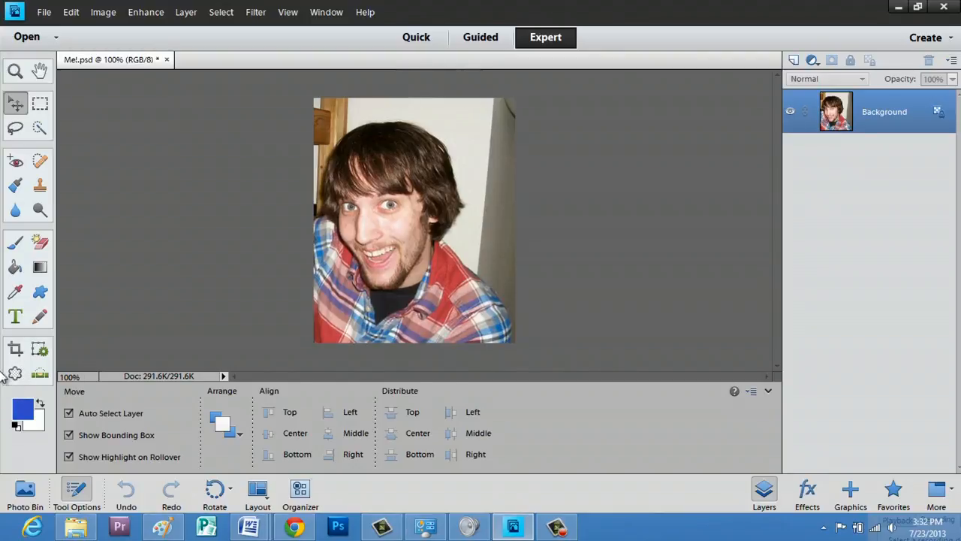
pyautogui.moveTo(15, 372)
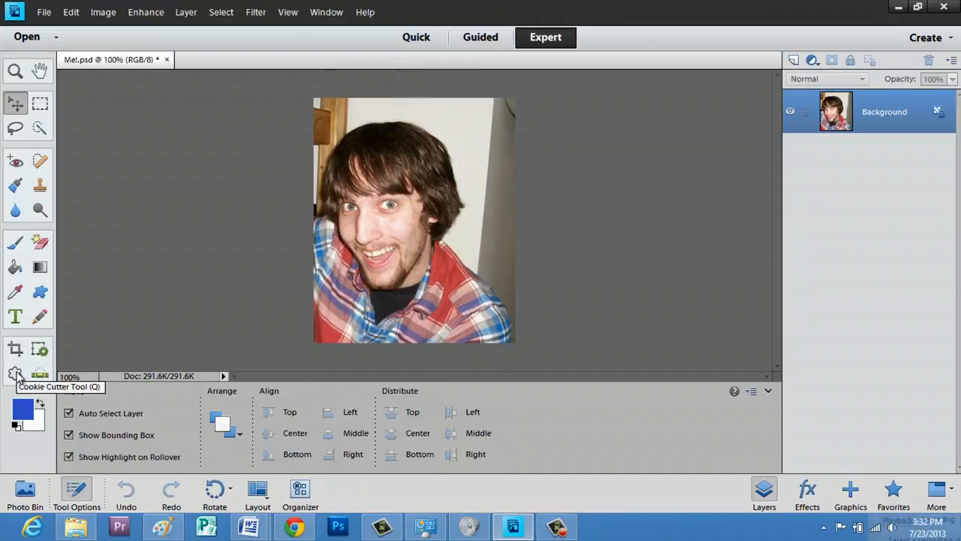
# Activate the Cookie Cutter tool on the portrait photo.
pyautogui.click(15, 373)
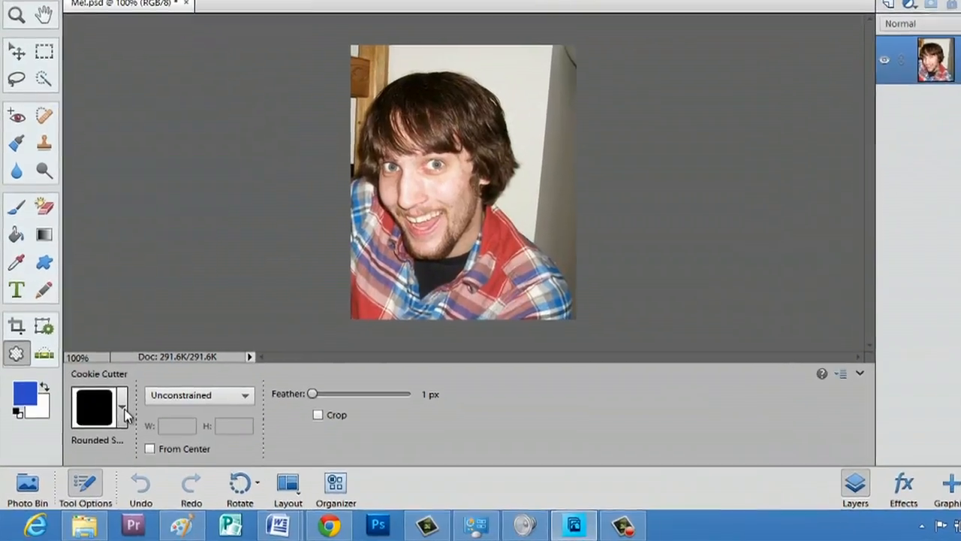
# Choose the rounded rectangle from the basic Shapes set as the cutter shape.
pyautogui.click(122, 408)
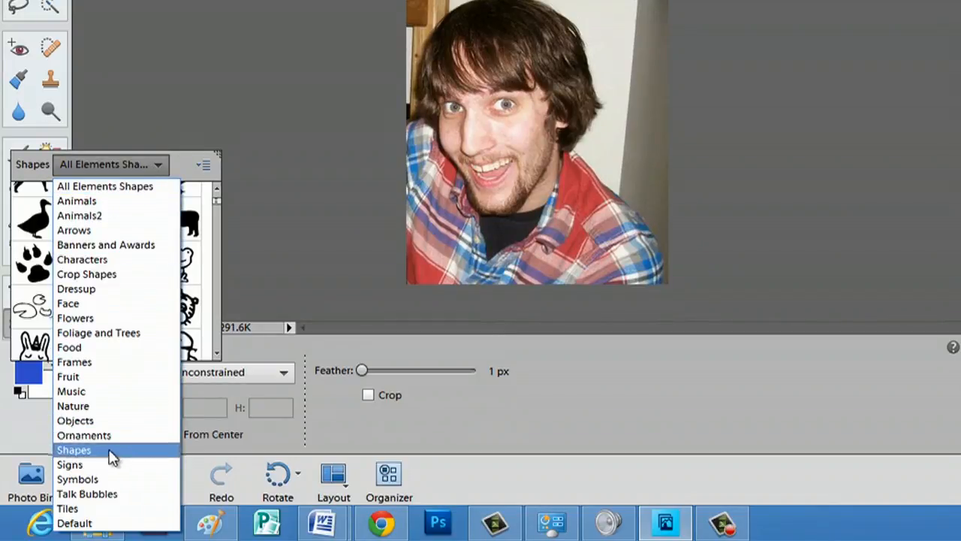
pyautogui.click(73, 450)
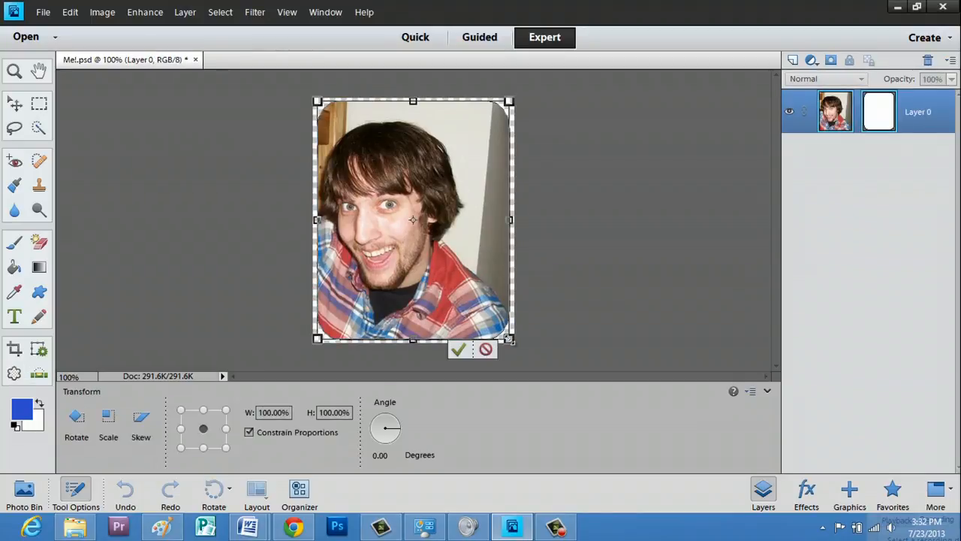
# Commit the rounded-rectangle cut, leaving the portrait with transparent corners on Layer 0.
pyautogui.click(460, 350)
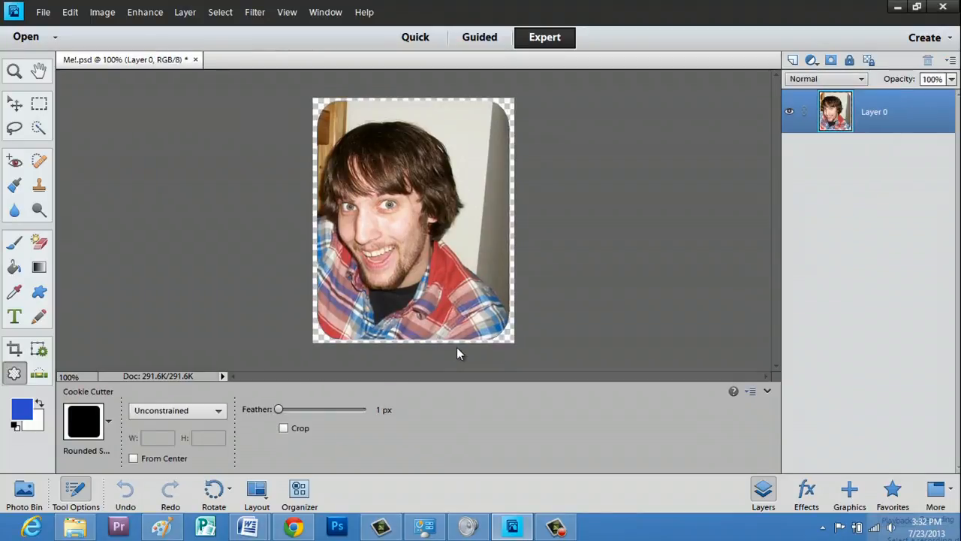